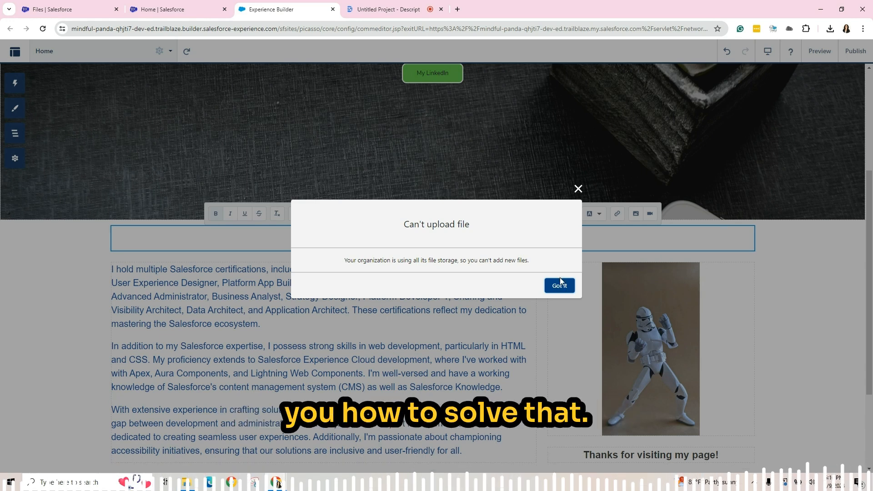
Step: Dismiss the 'Can't upload file' storage-full error and switch to the Setup tab
click(169, 10)
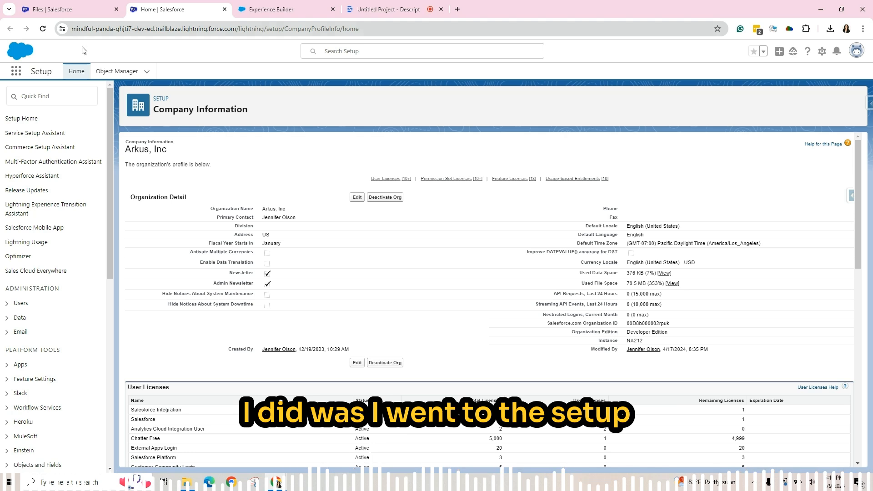
Step: Search Setup Quick Find for 'compan' to check Used File Space at 70.5 MB (353%)
click(822, 51)
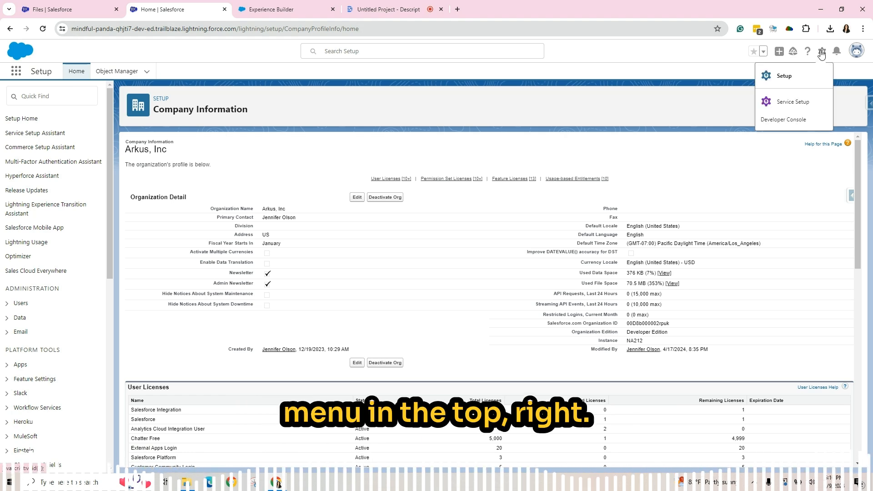
text(compan)
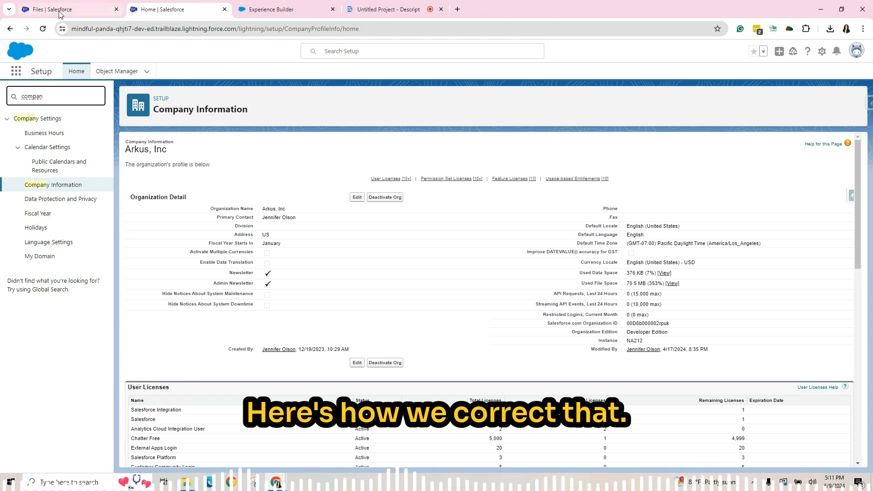
Step: Switch to the Files tab and open the App Launcher to reach the Asset Library
click(48, 8)
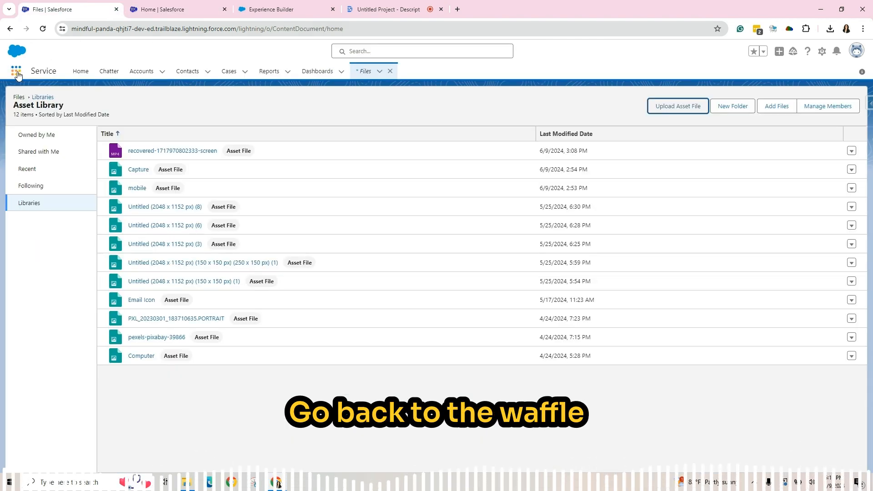
click(14, 71)
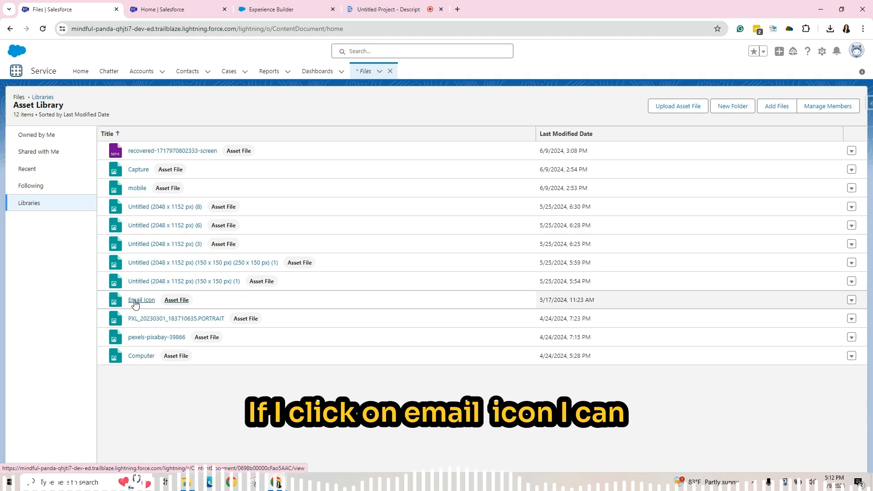
click(142, 299)
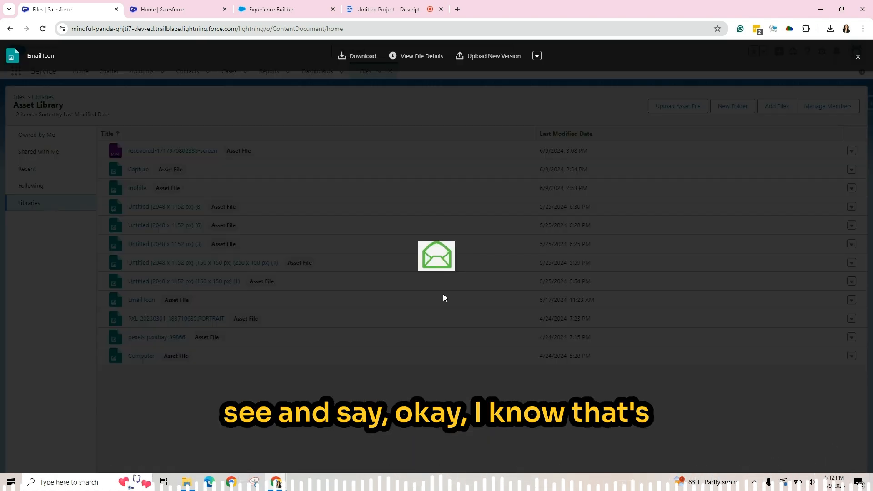
mouse_move(342, 299)
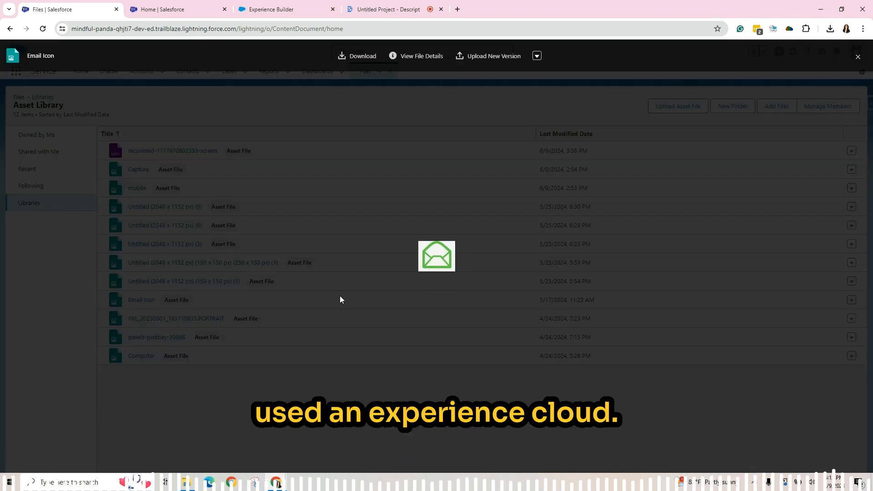
click(857, 56)
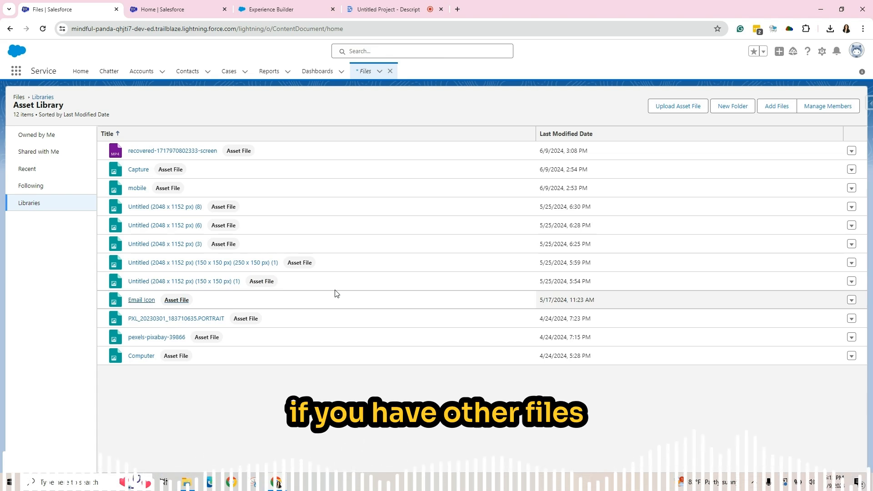
mouse_move(512, 277)
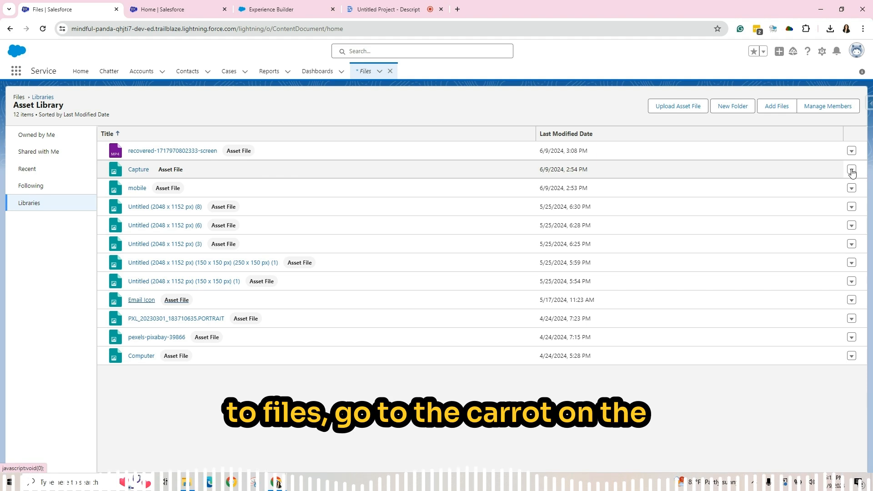
Step: Delete the unused Capture and wireframe2 asset files, also checking the Untitled file's actions
click(851, 170)
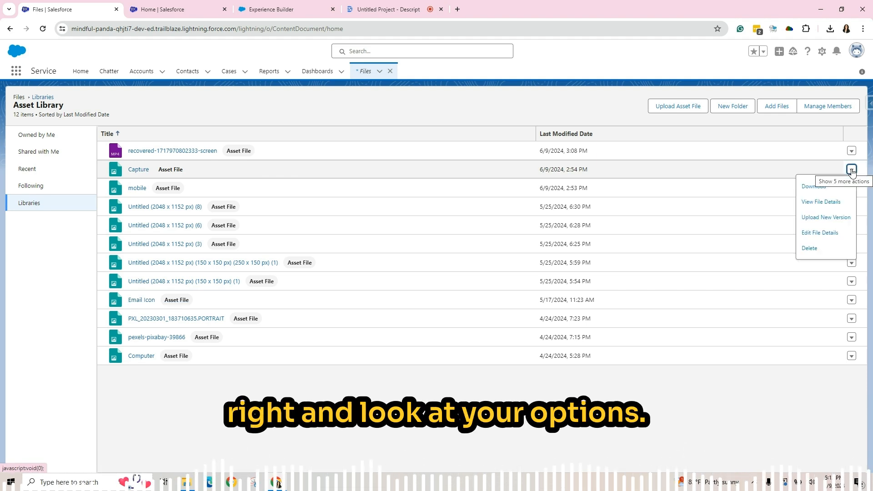
mouse_move(809, 248)
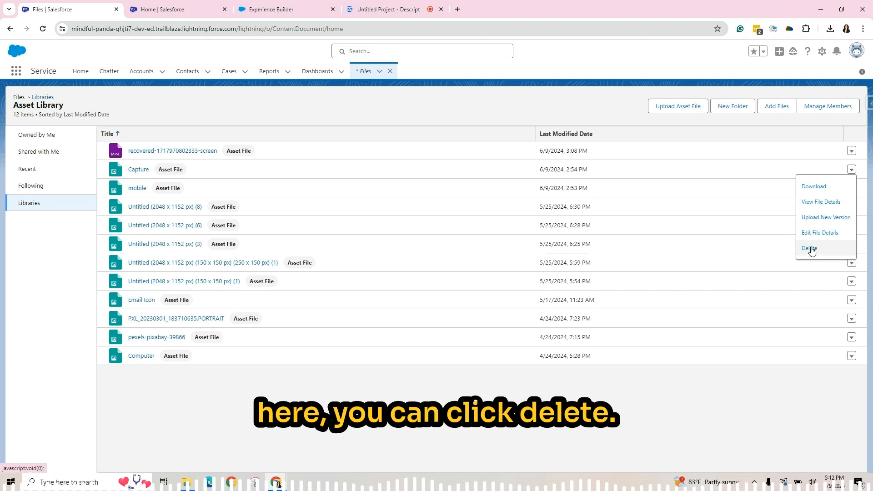
click(807, 247)
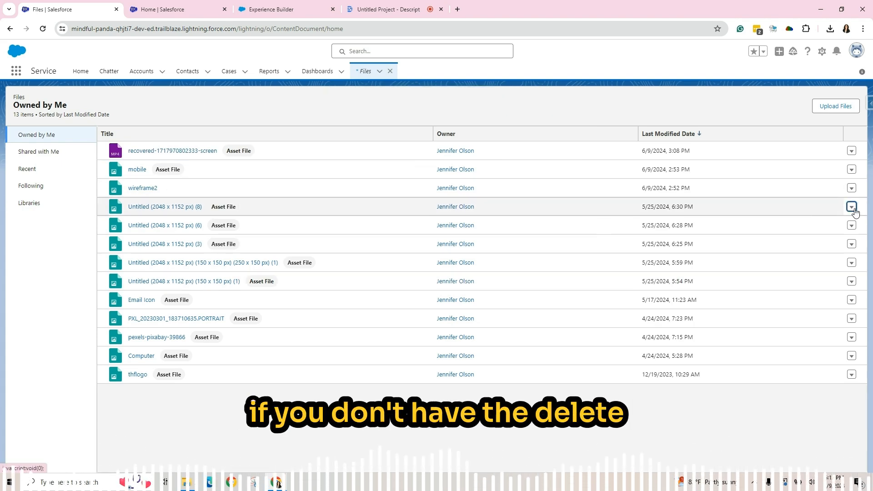
click(851, 215)
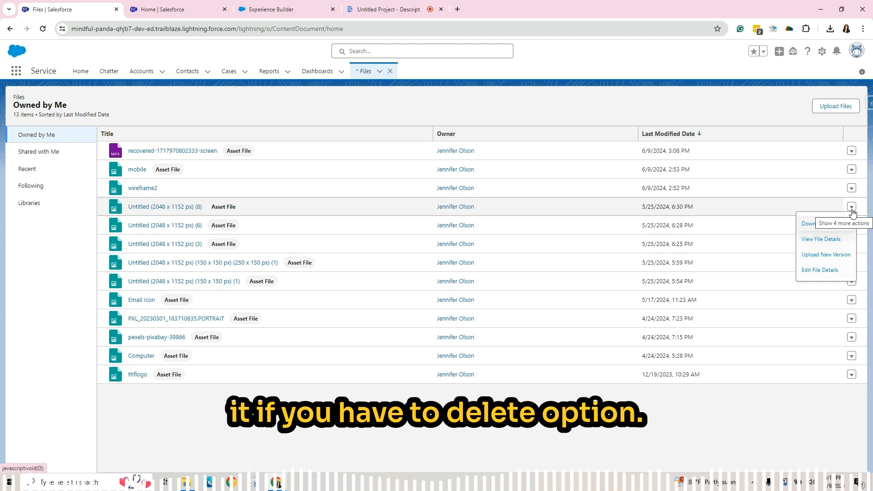
click(851, 188)
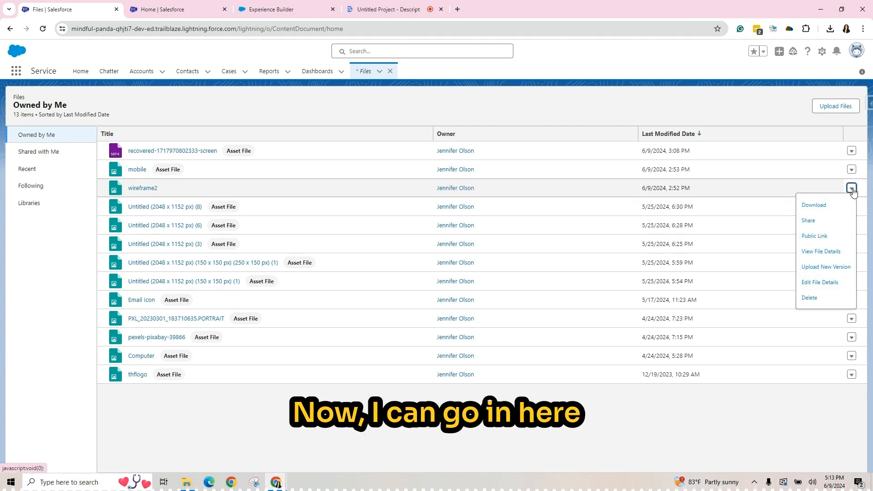
click(562, 280)
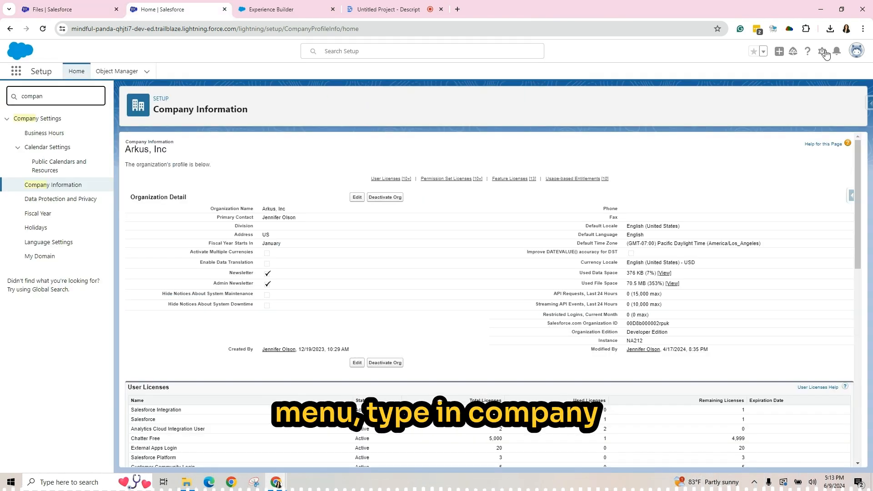
Step: Reload Setup's Company Information page to recheck used file storage
click(822, 51)
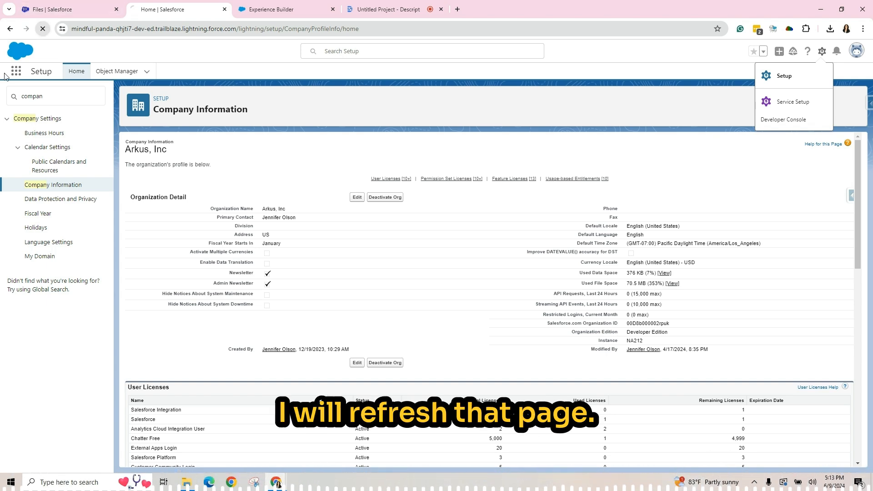
click(44, 27)
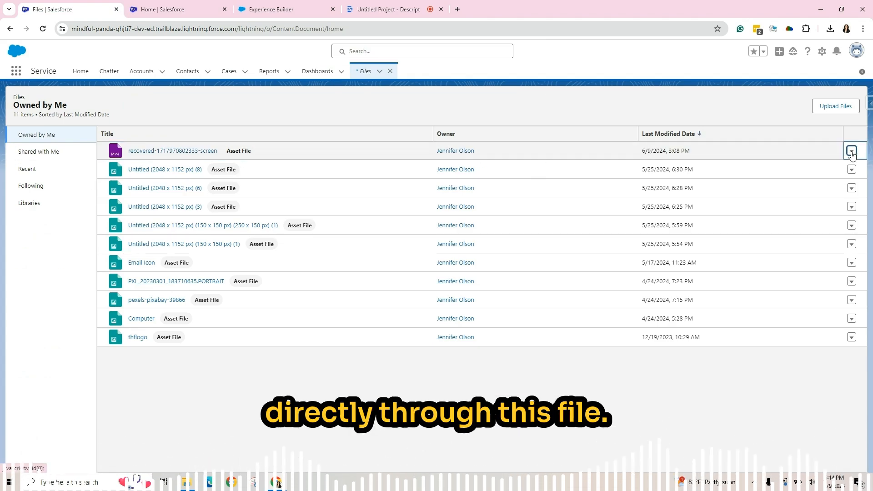
Step: Delete the recovered screen recording file, cutting storage to 6.3 MB (32%)
click(851, 151)
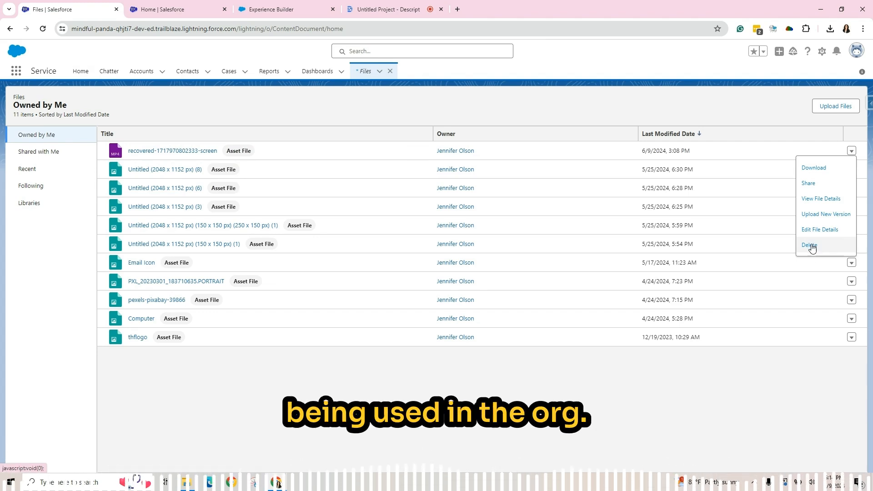
click(808, 244)
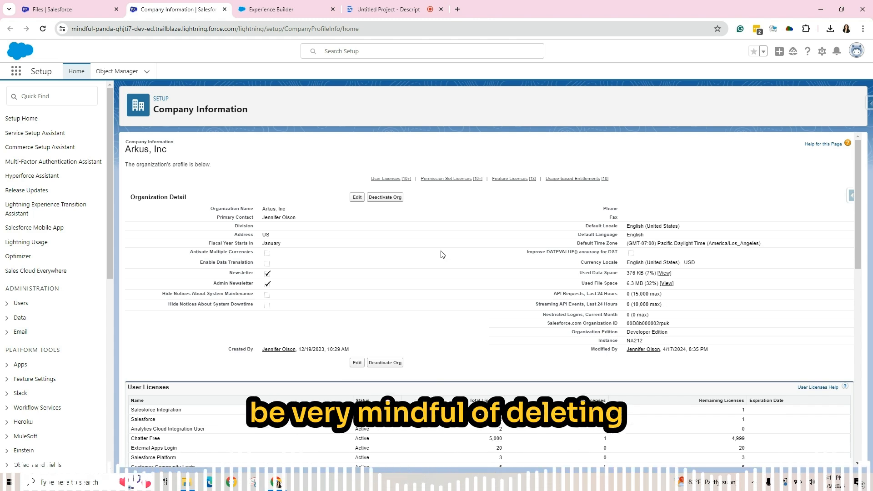
mouse_move(494, 298)
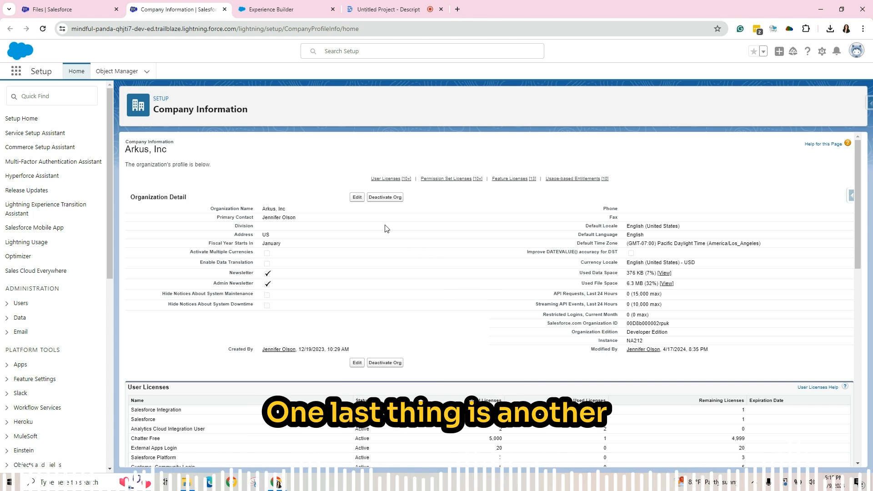
mouse_move(612, 290)
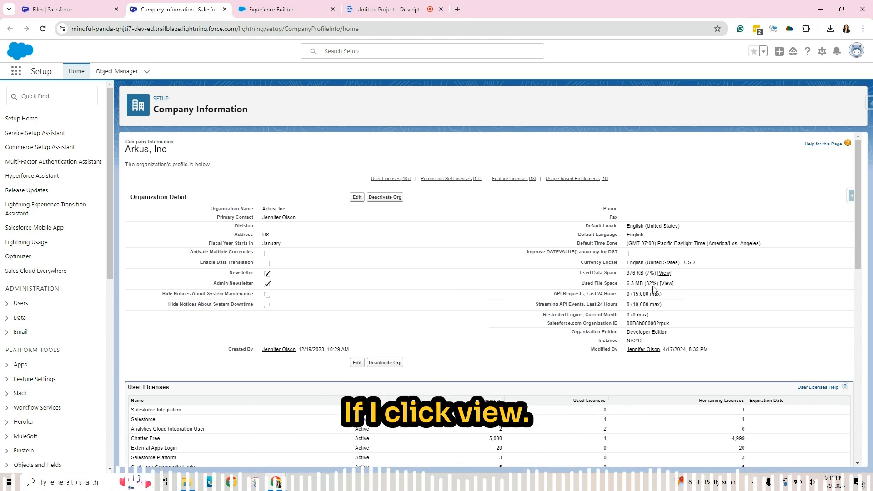
Step: Open the View link beside Used File Space (6.3 MB, 32%)
click(666, 283)
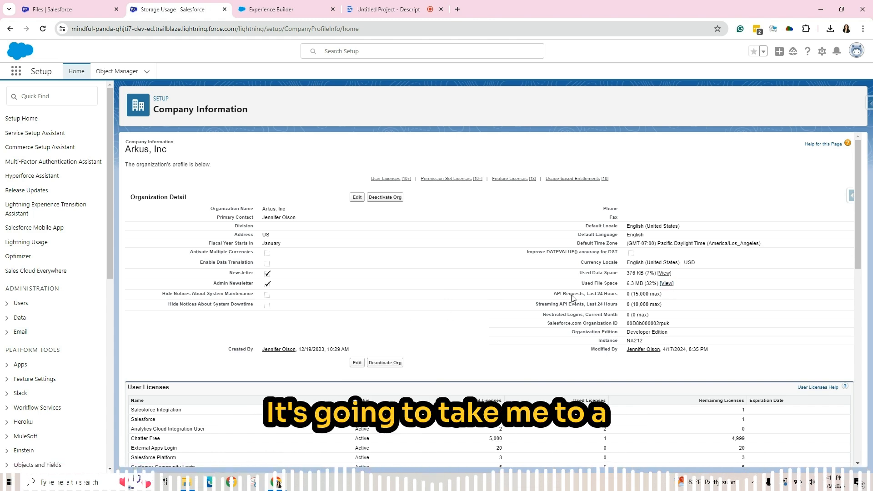
Step: Review Top Users by File Storage Usage, then return to the Experience Builder tab
click(666, 283)
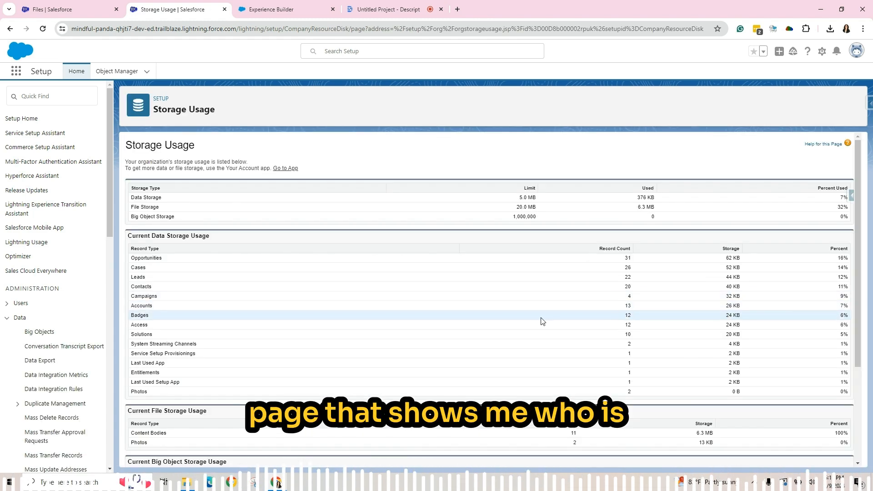
mouse_move(551, 324)
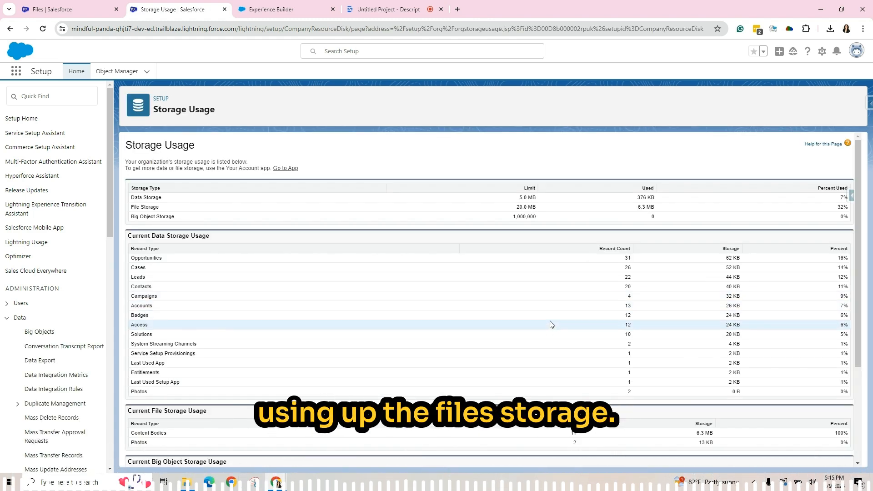
scroll(down, 3)
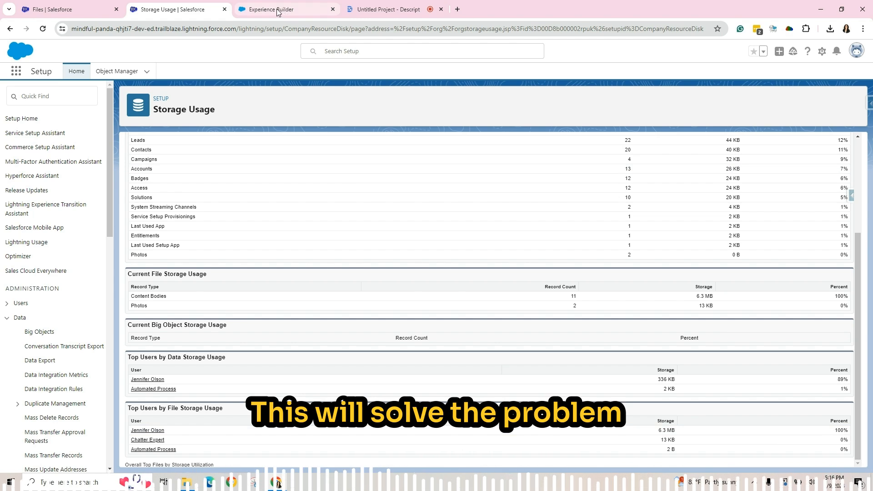
click(276, 10)
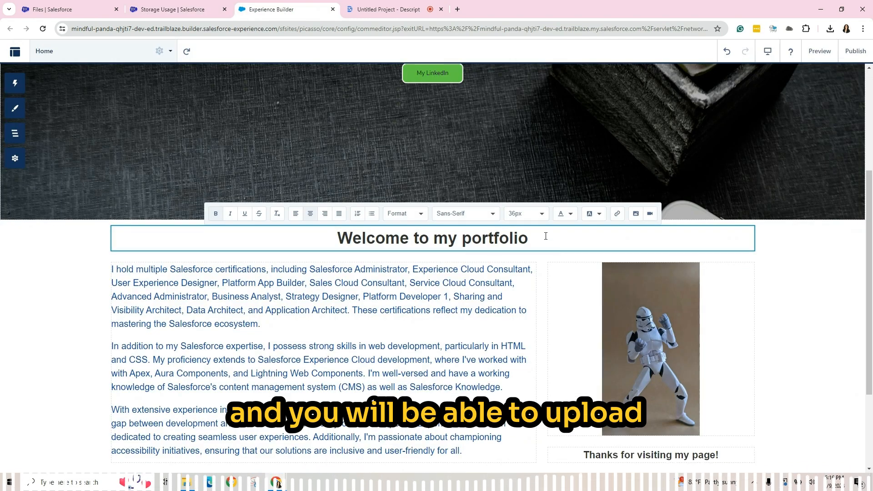